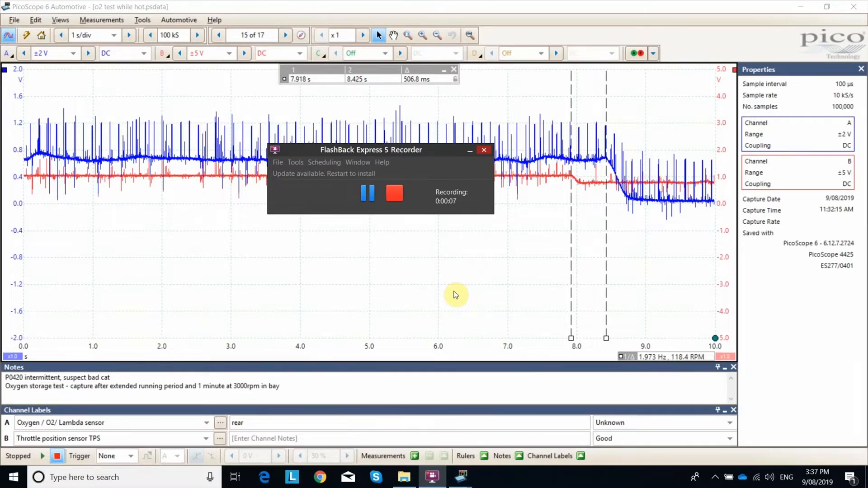
pyautogui.moveTo(437, 296)
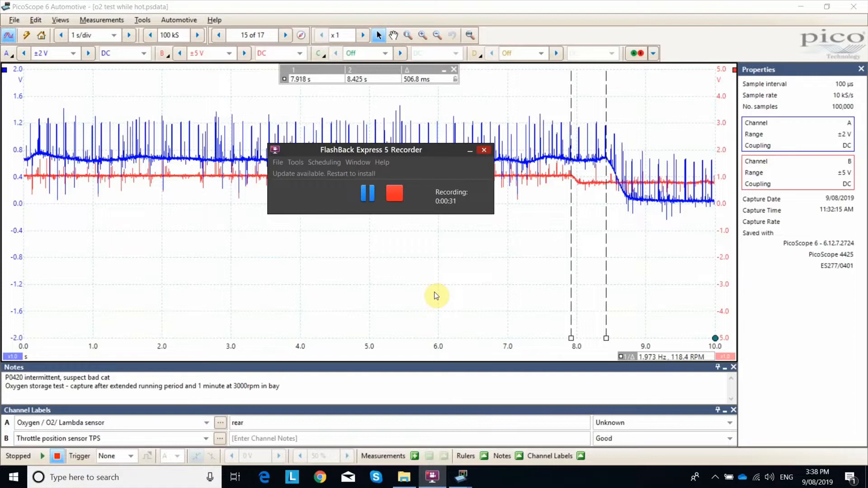
pyautogui.moveTo(471, 153)
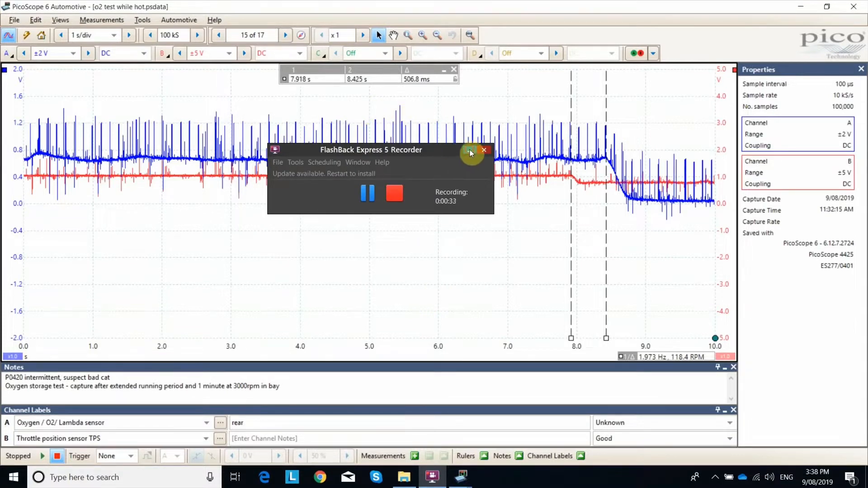
# Step Channel A's Lowpass Filtering up from 50 Hz to 60 Hz.
pyautogui.click(483, 150)
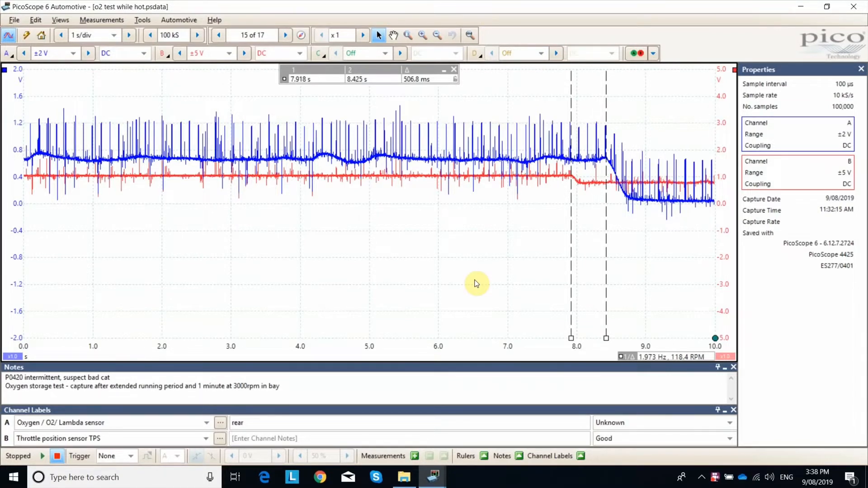
pyautogui.moveTo(466, 282)
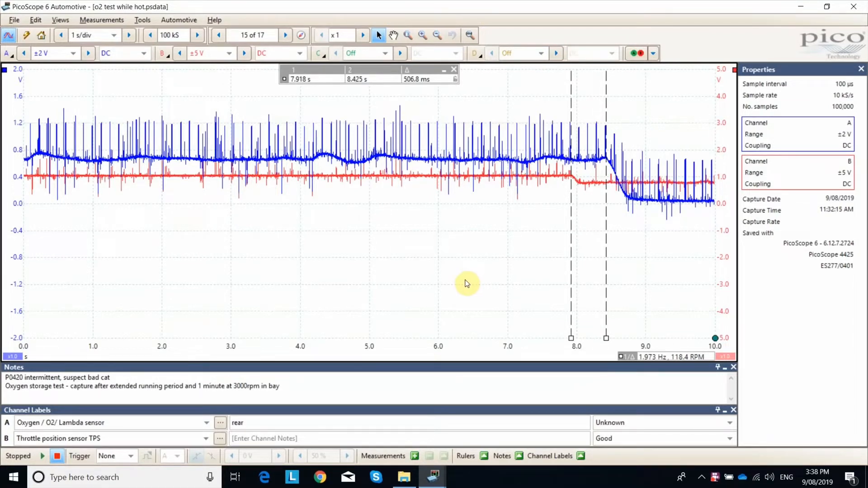
pyautogui.moveTo(136, 188)
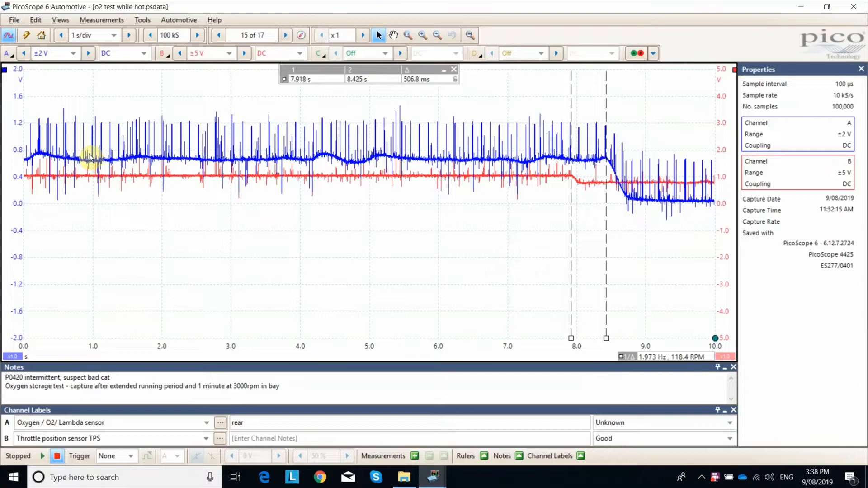
pyautogui.moveTo(161, 181)
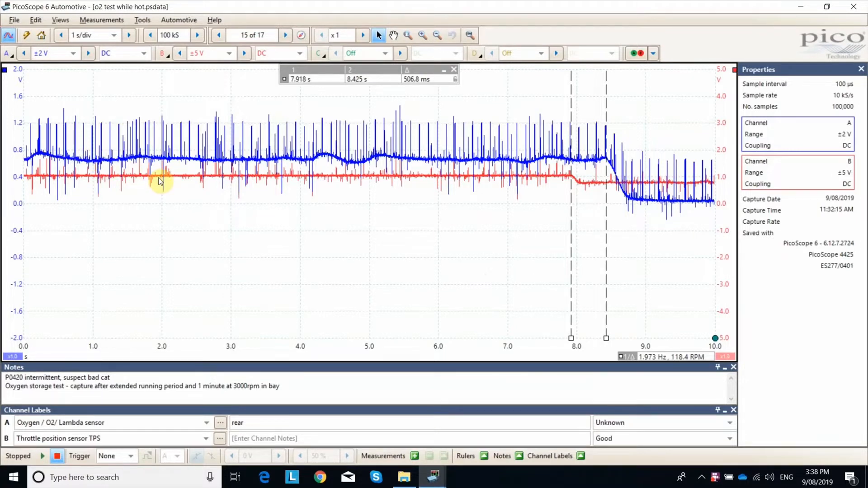
pyautogui.moveTo(160, 243)
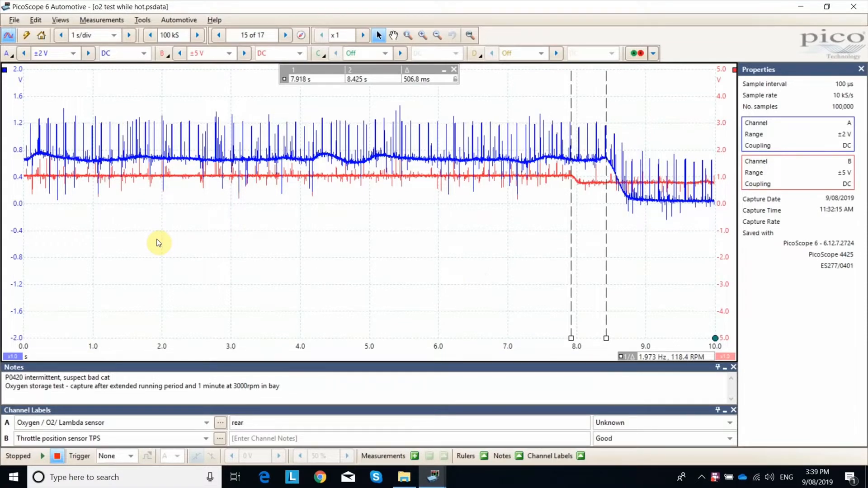
pyautogui.moveTo(209, 210)
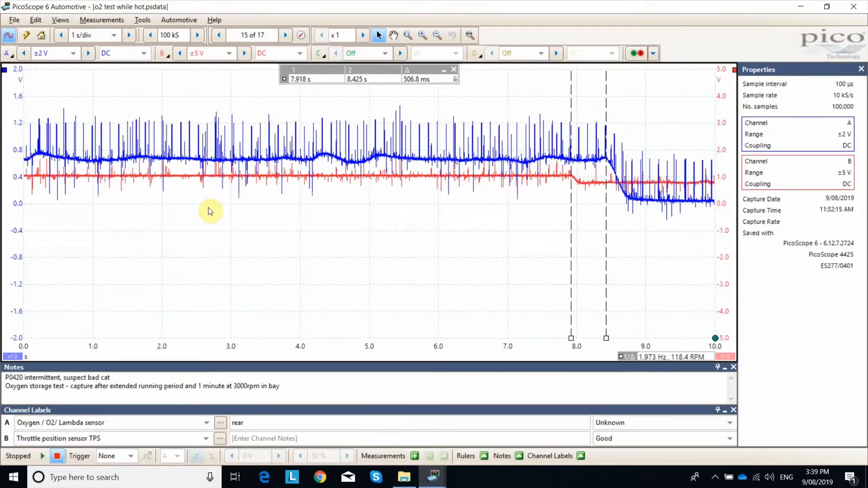
pyautogui.moveTo(220, 195)
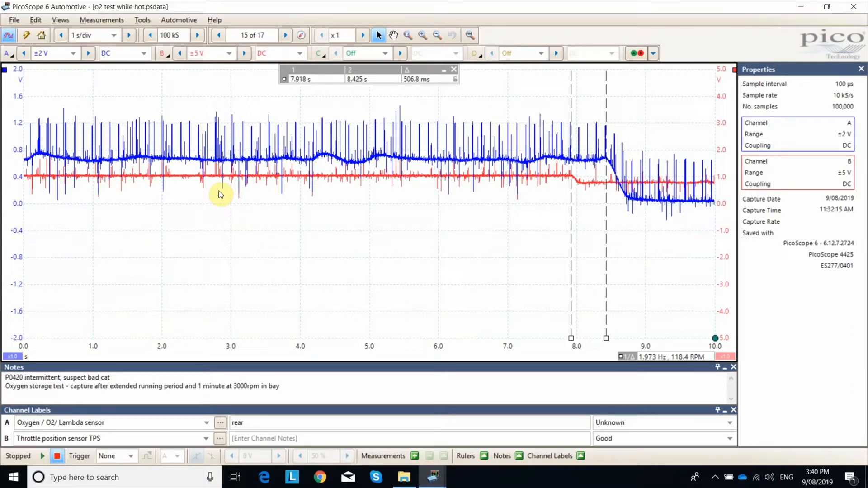
pyautogui.moveTo(457, 181)
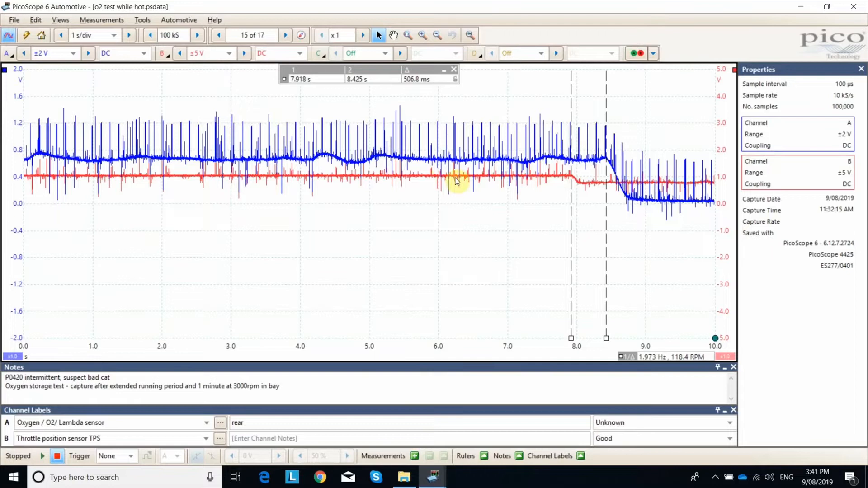
pyautogui.moveTo(553, 183)
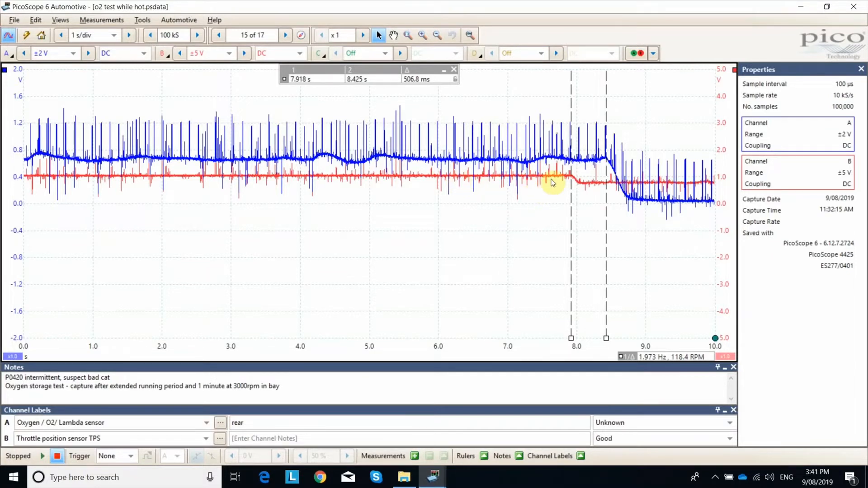
pyautogui.moveTo(498, 177)
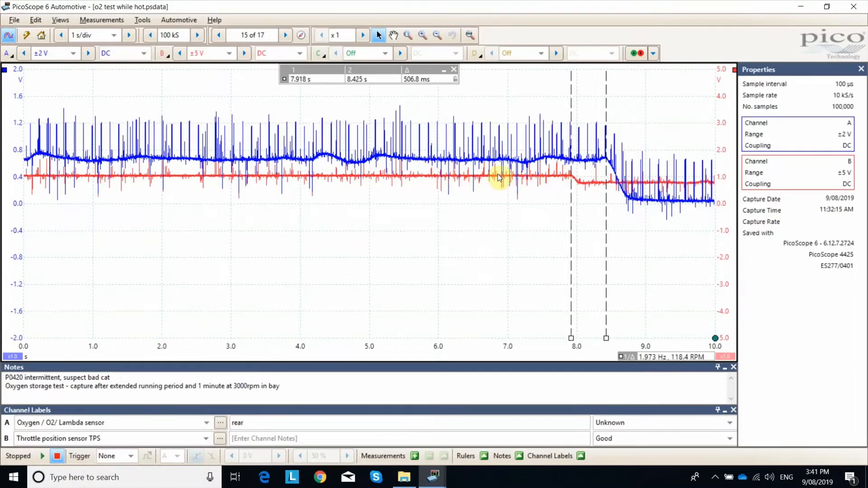
pyautogui.moveTo(293, 195)
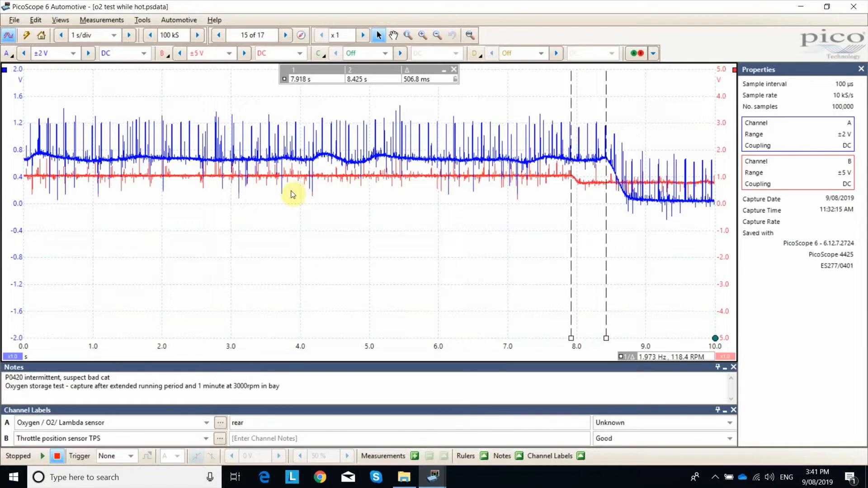
pyautogui.moveTo(587, 191)
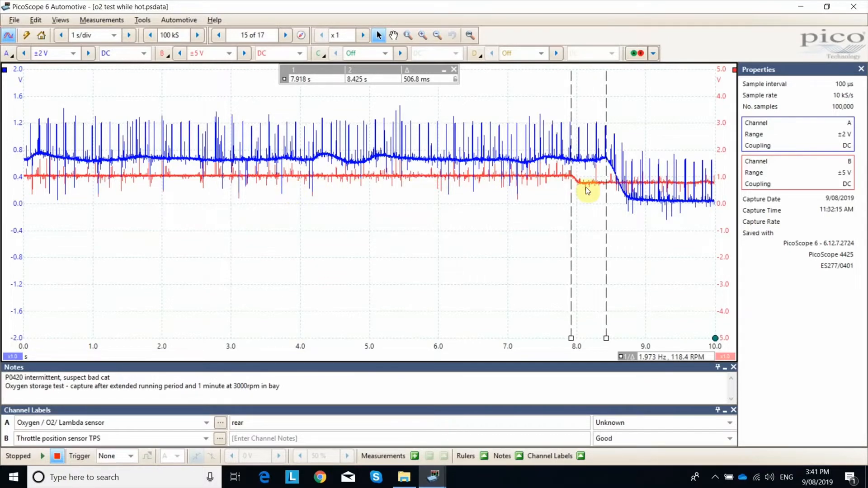
pyautogui.moveTo(399, 221)
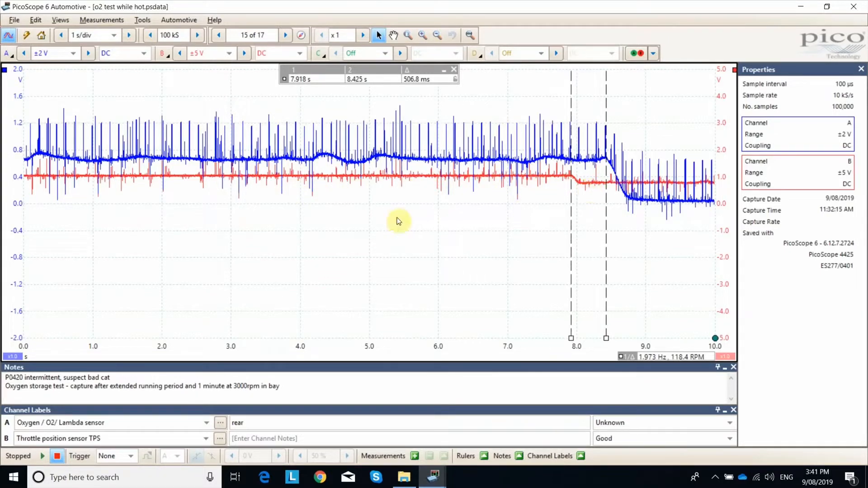
pyautogui.moveTo(263, 179)
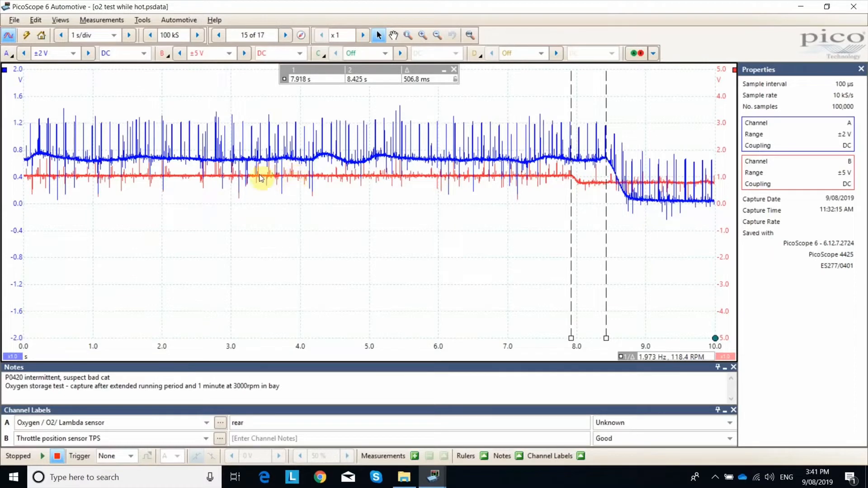
pyautogui.moveTo(299, 178)
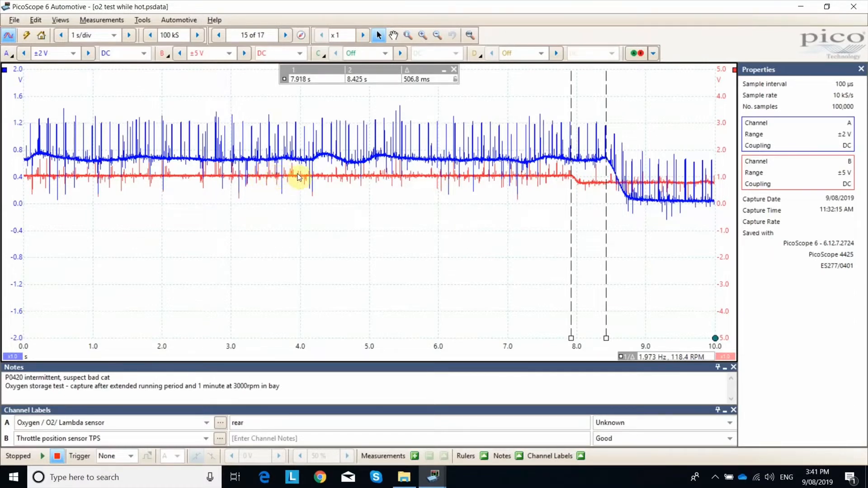
pyautogui.moveTo(357, 161)
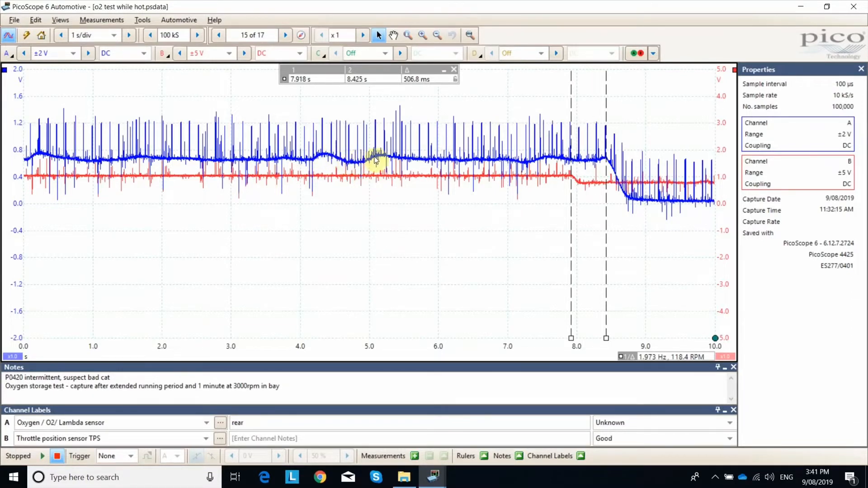
pyautogui.moveTo(399, 160)
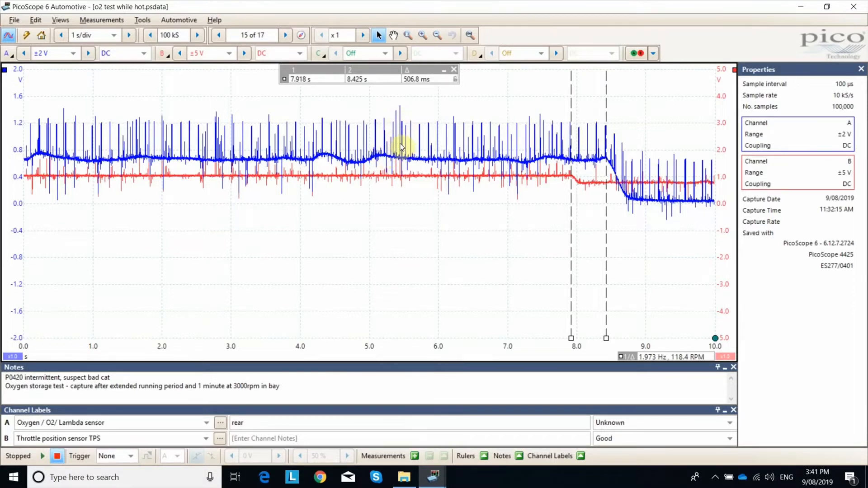
pyautogui.moveTo(210, 115)
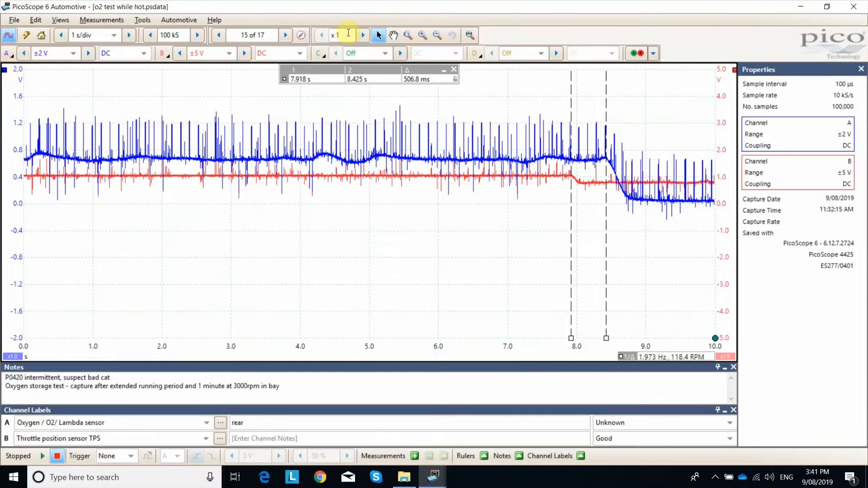
pyautogui.moveTo(547, 121)
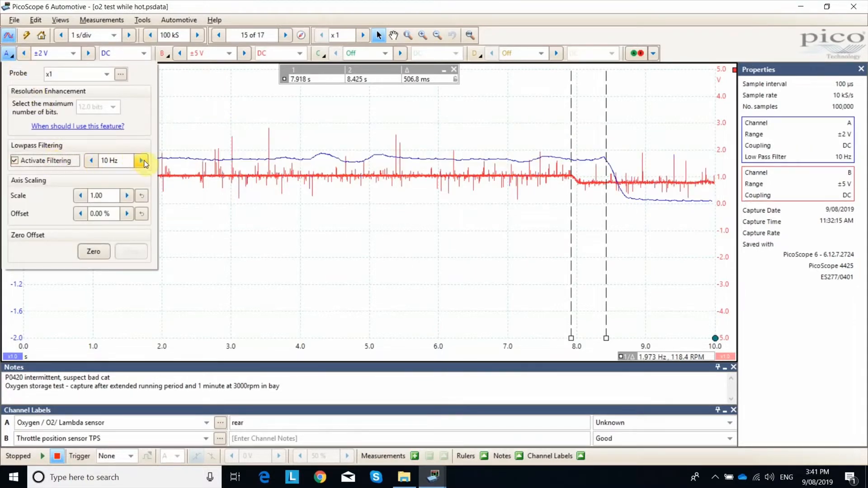
pyautogui.click(142, 160)
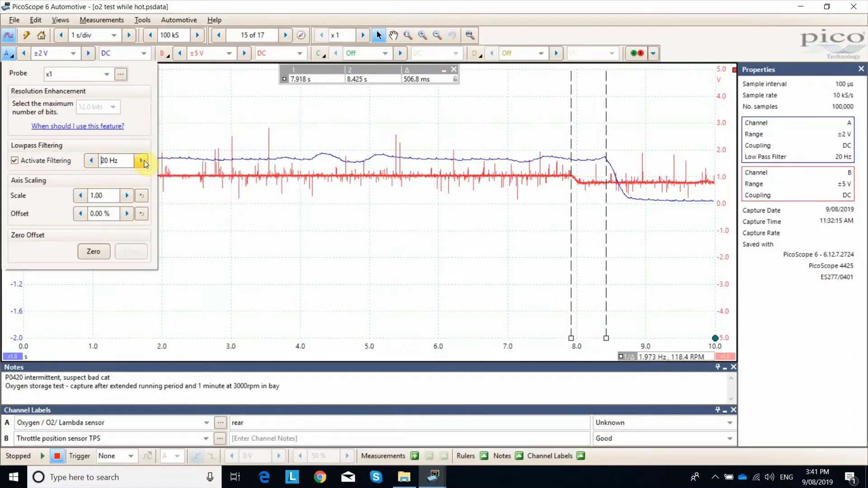
pyautogui.click(141, 160)
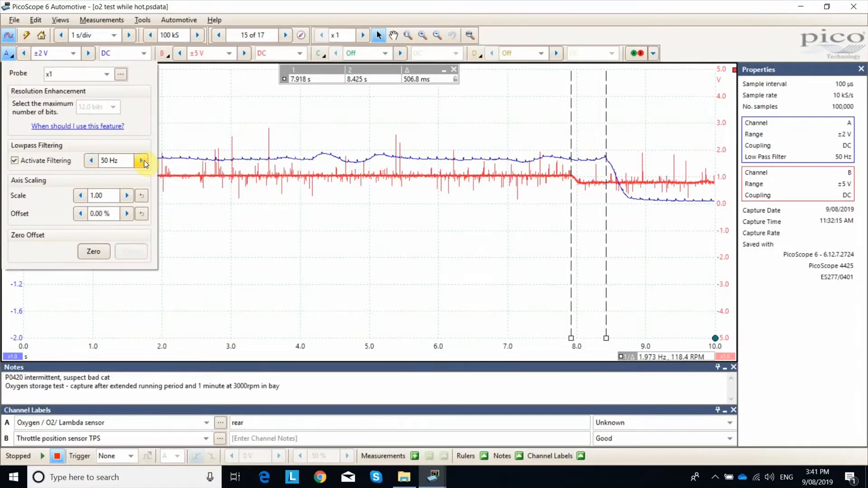
pyautogui.click(141, 161)
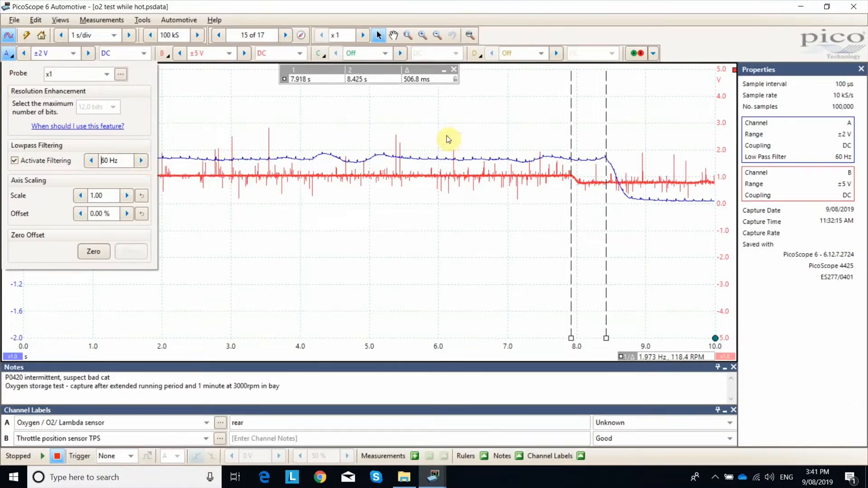
pyautogui.moveTo(239, 109)
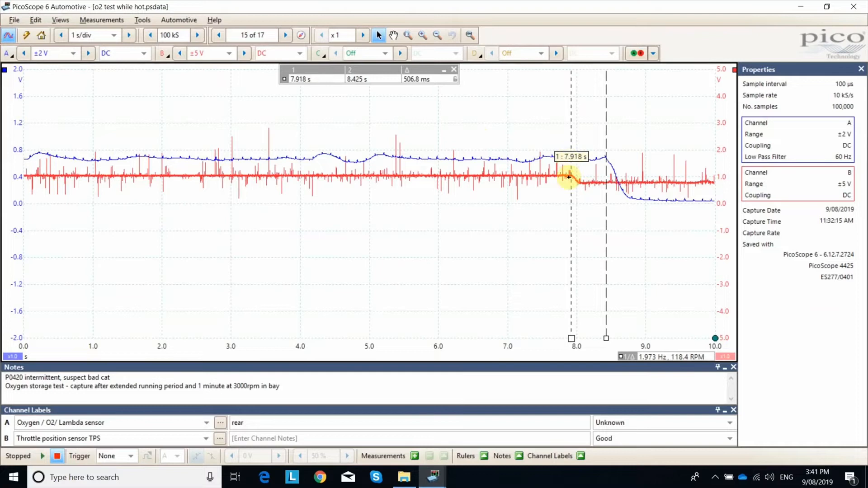
pyautogui.moveTo(47, 346)
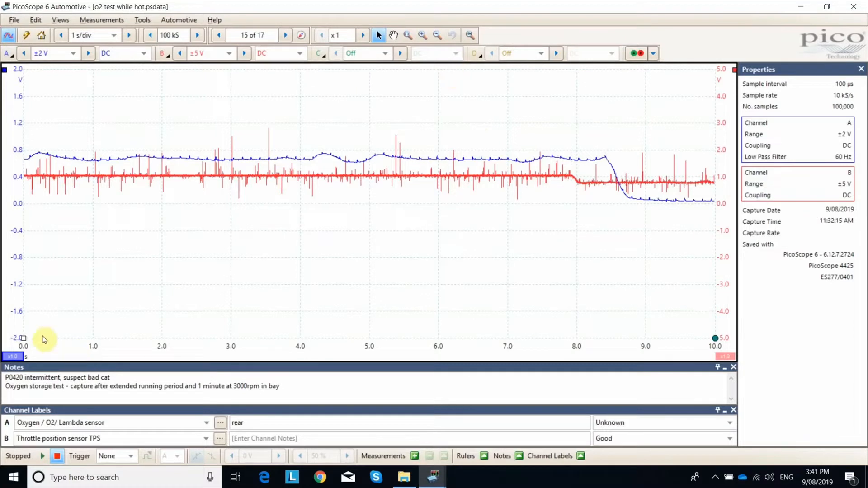
# Reposition a time ruler on the waveform to mark the throttle-to-O2 drop interval.
pyautogui.click(576, 285)
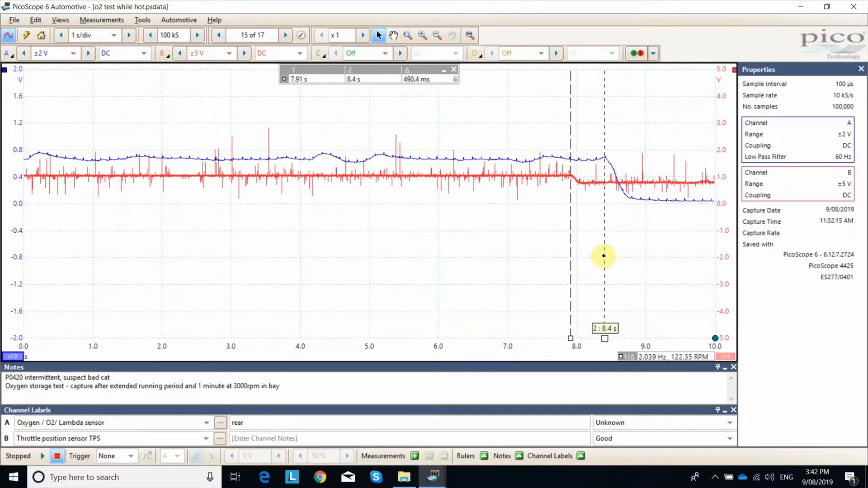
pyautogui.moveTo(604, 163)
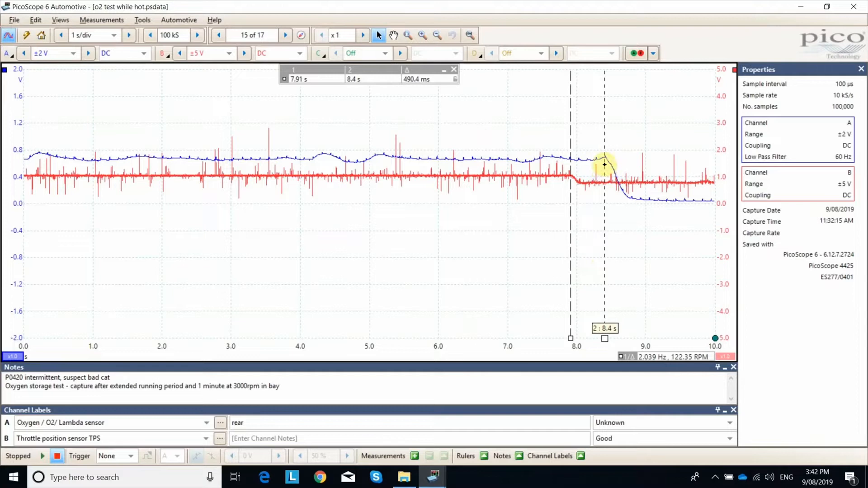
pyautogui.moveTo(602, 160)
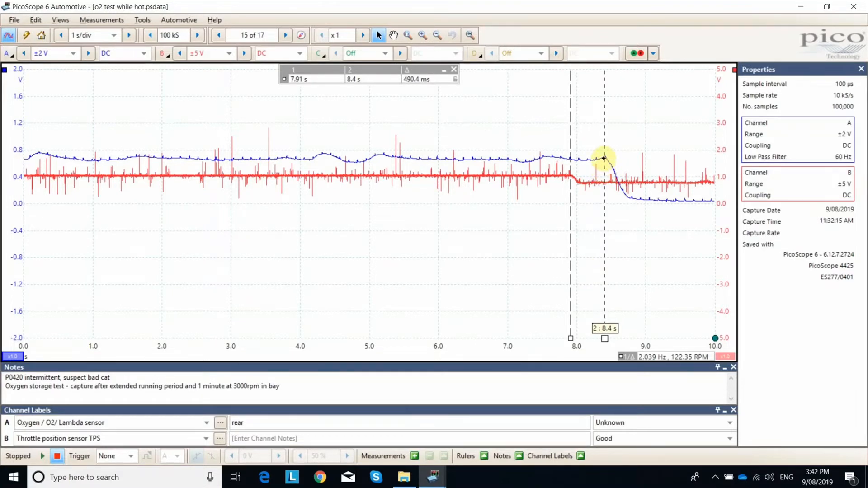
pyautogui.moveTo(539, 131)
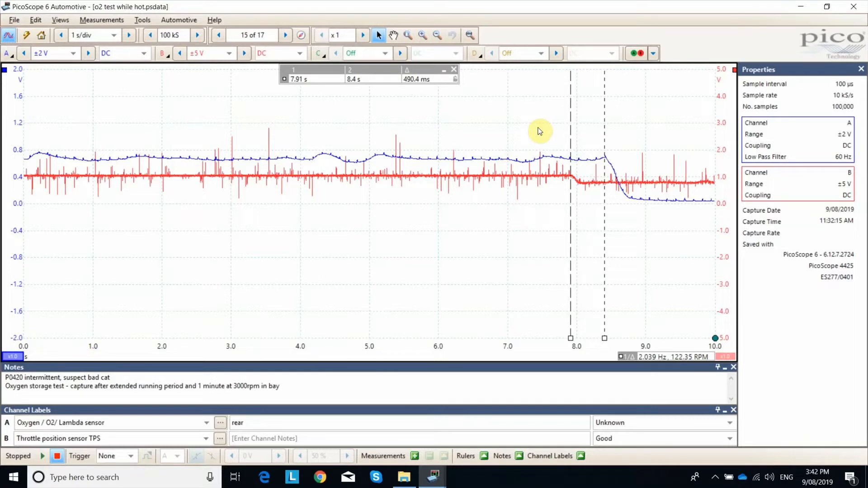
pyautogui.moveTo(548, 131)
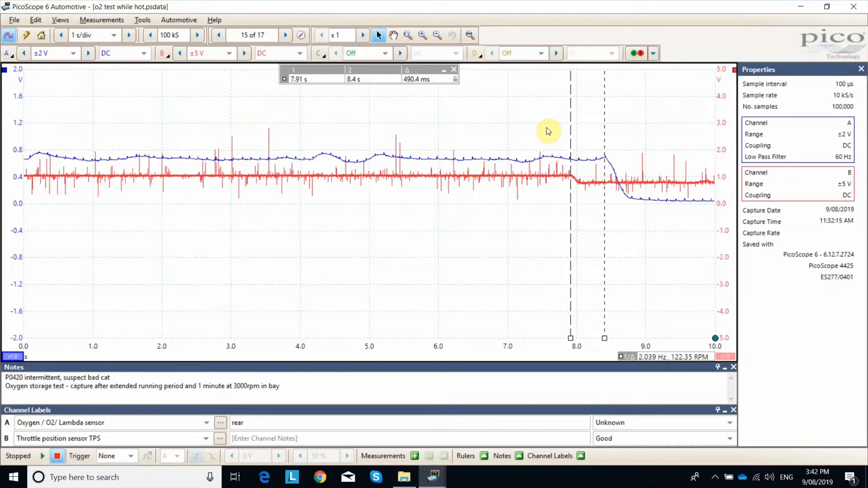
pyautogui.moveTo(640, 136)
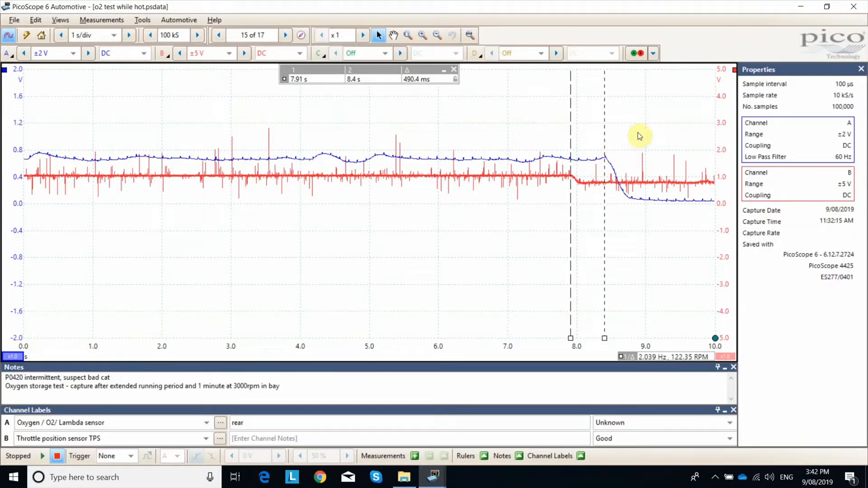
pyautogui.moveTo(570, 147)
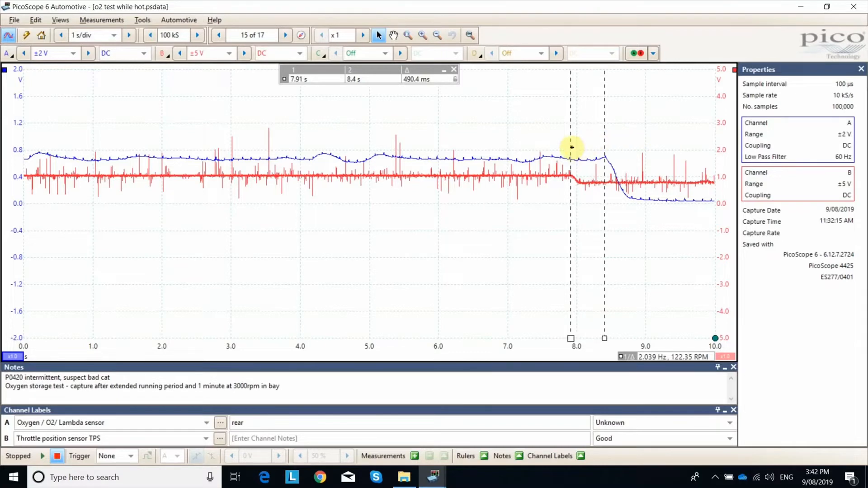
pyautogui.moveTo(572, 146)
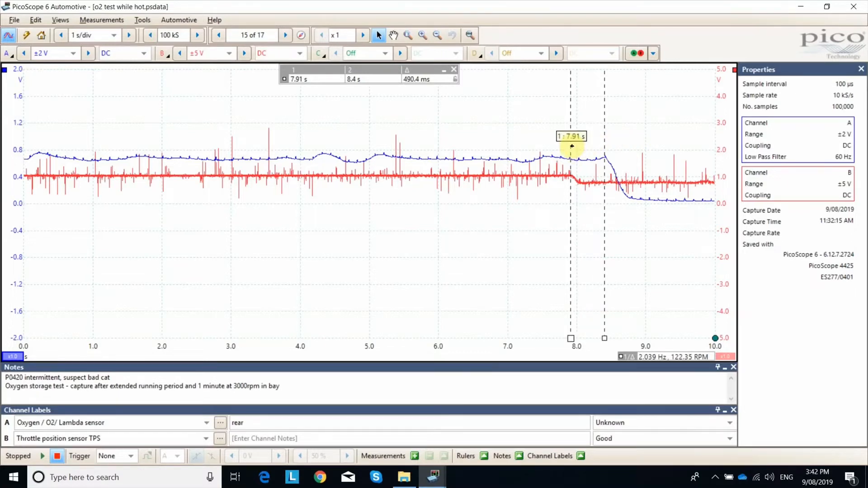
pyautogui.moveTo(415, 89)
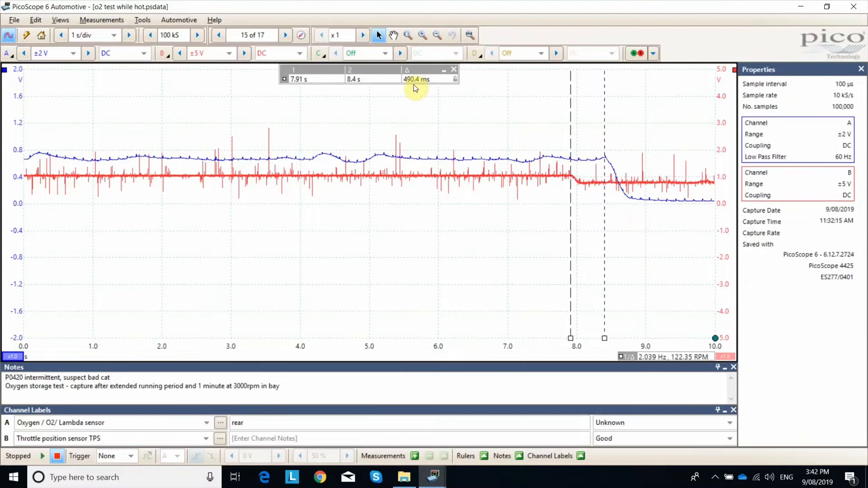
pyautogui.moveTo(470, 123)
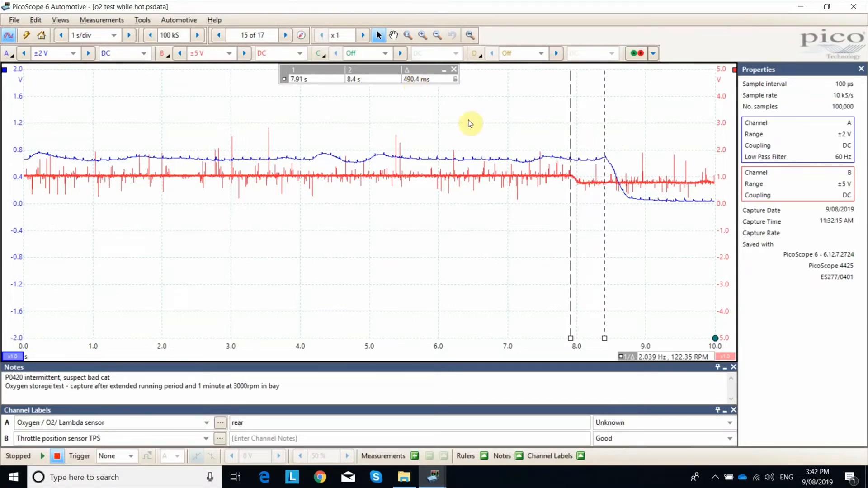
pyautogui.moveTo(531, 122)
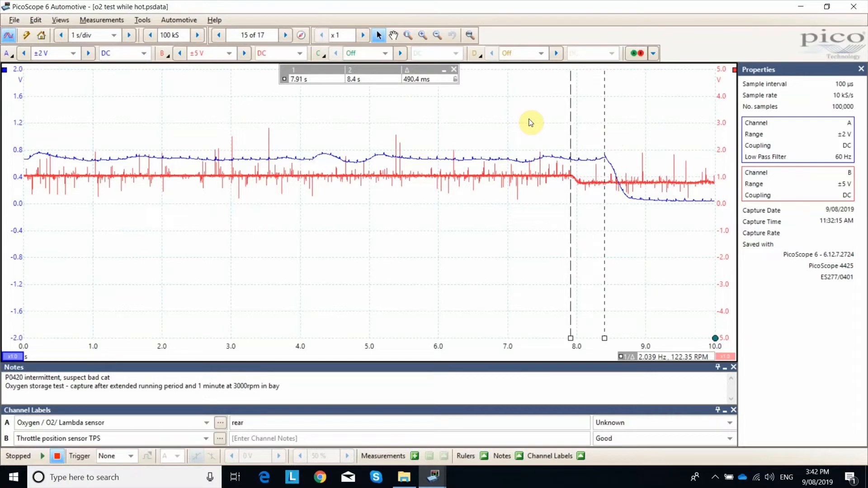
pyautogui.moveTo(450, 279)
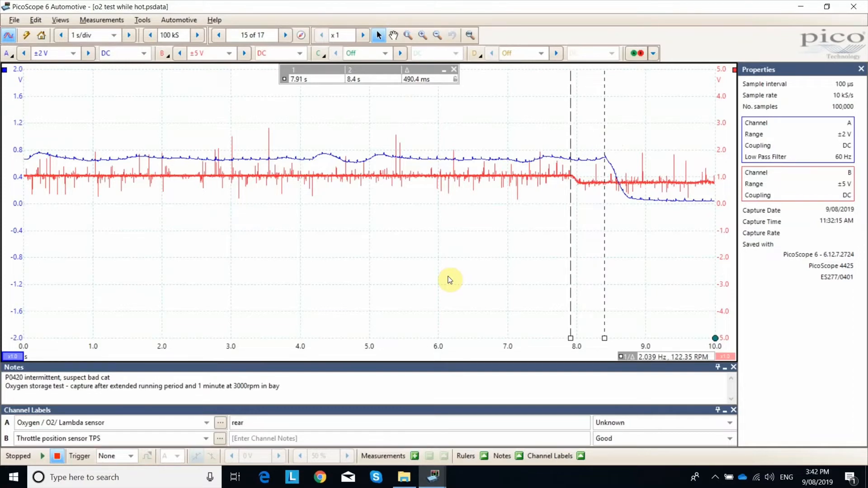
pyautogui.moveTo(442, 282)
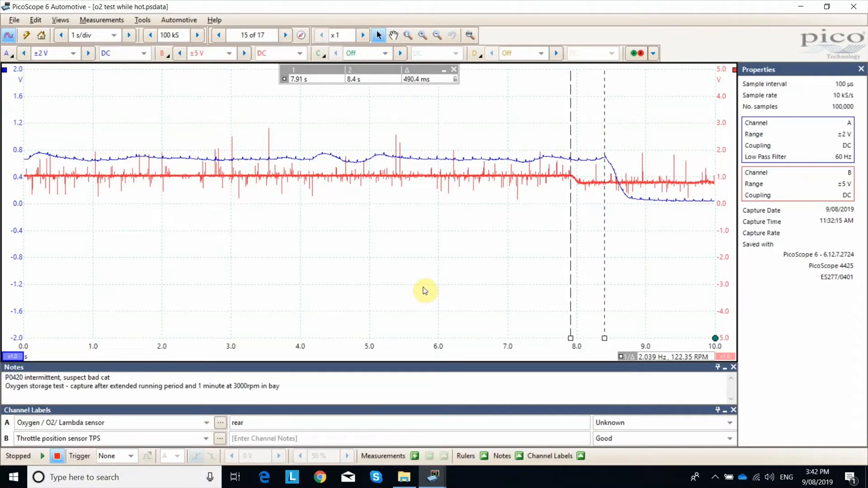
pyautogui.moveTo(428, 286)
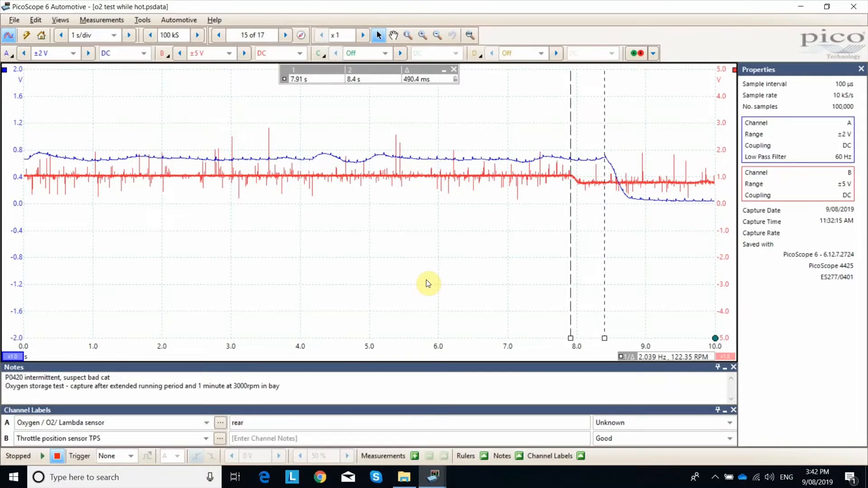
pyautogui.moveTo(420, 288)
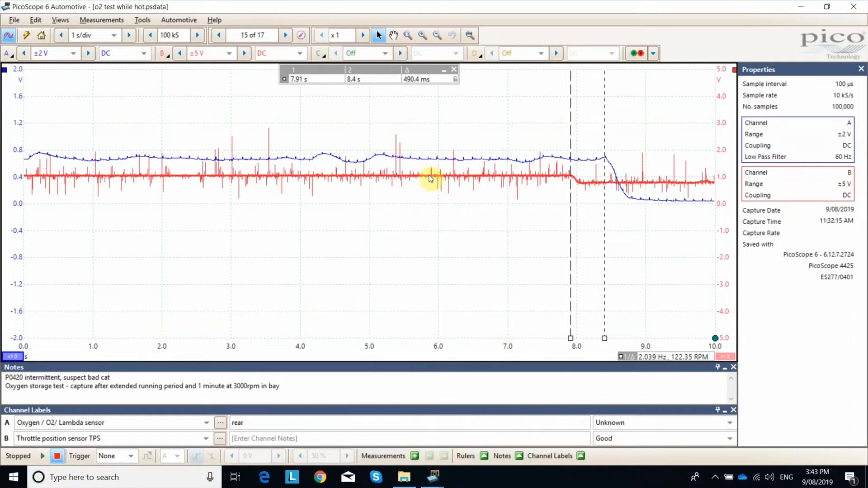
pyautogui.moveTo(425, 422)
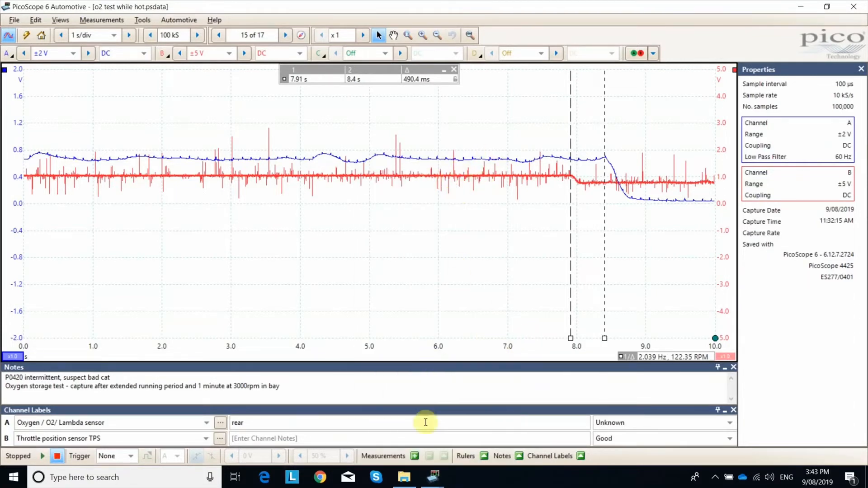
pyautogui.moveTo(433, 478)
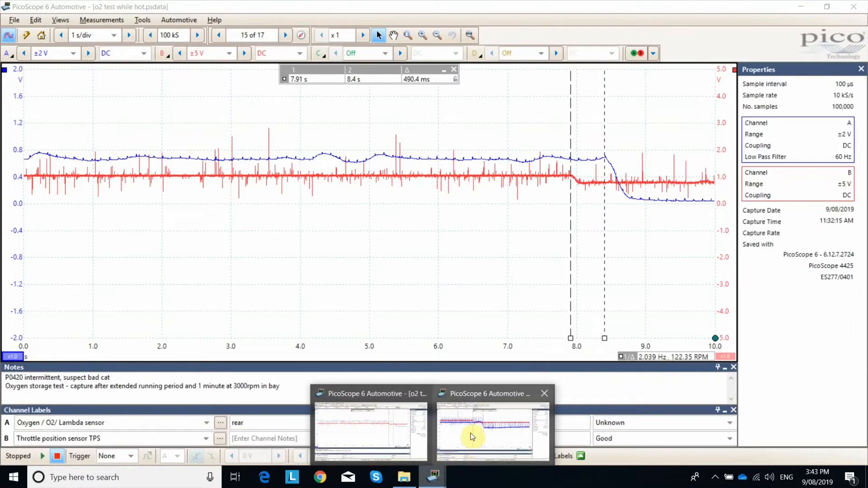
# Switch to the known-good Hiace O2 test capture window.
pyautogui.click(491, 429)
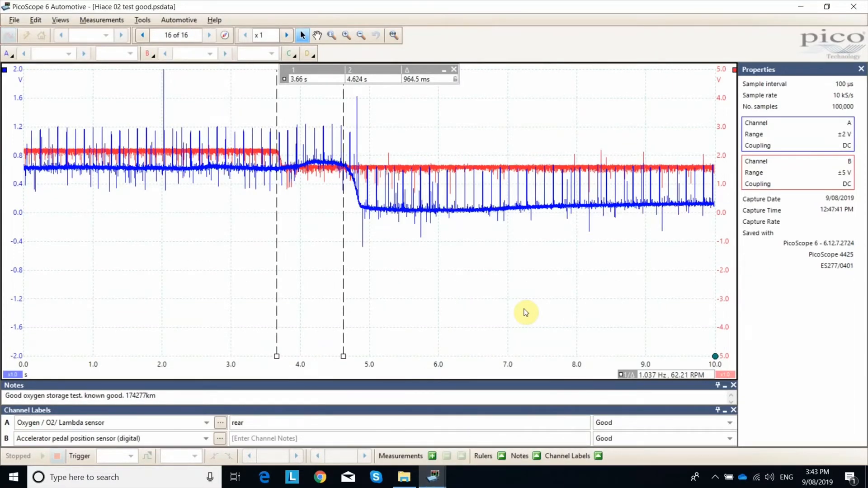
pyautogui.moveTo(252, 220)
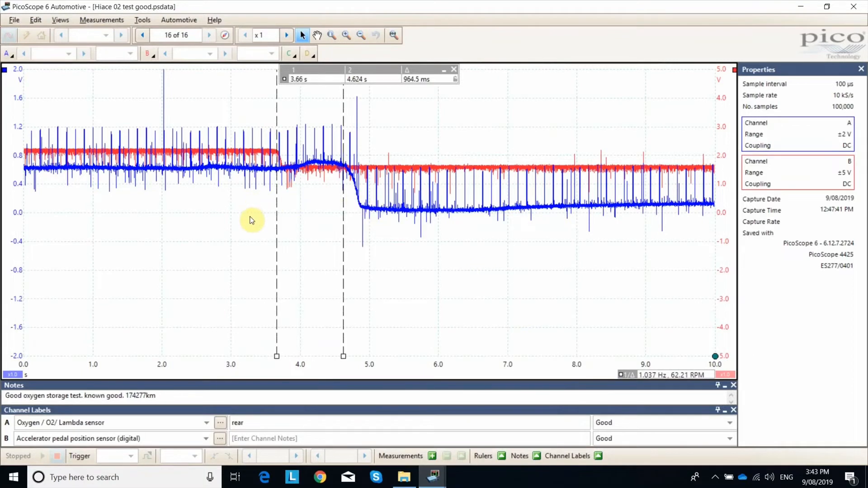
pyautogui.moveTo(246, 233)
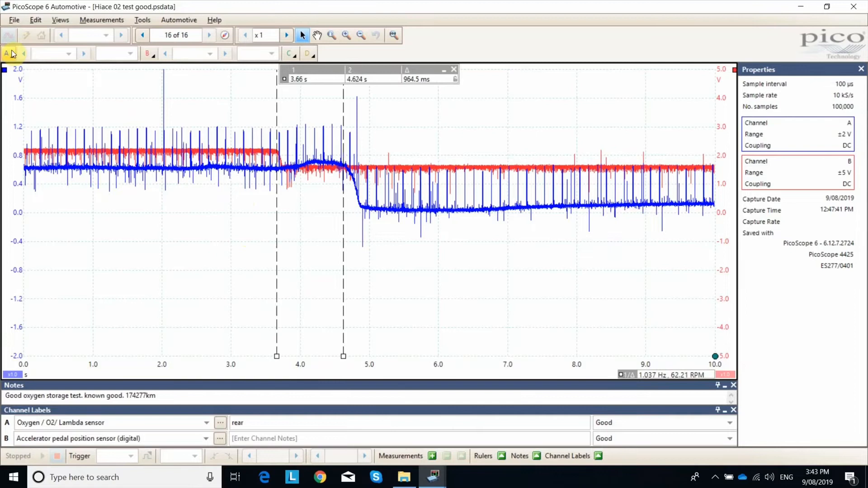
# Bring up Channel A options to apply low-pass filtering to the oxygen trace.
pyautogui.click(7, 53)
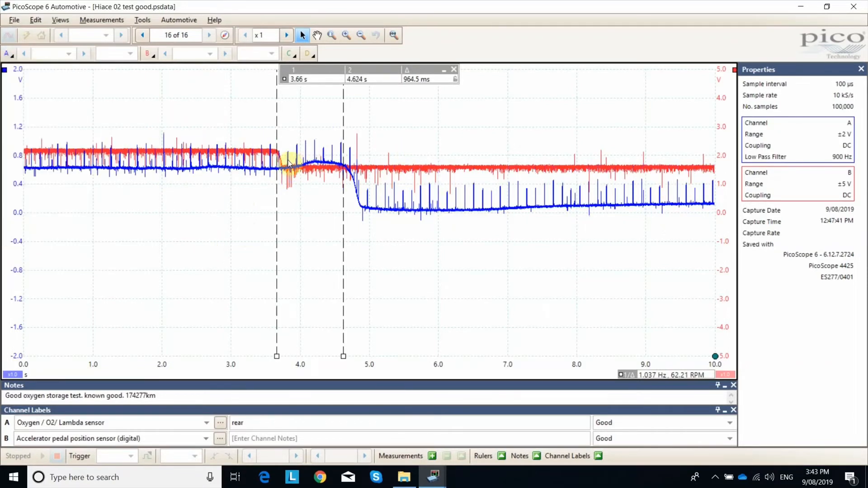
pyautogui.moveTo(276, 151)
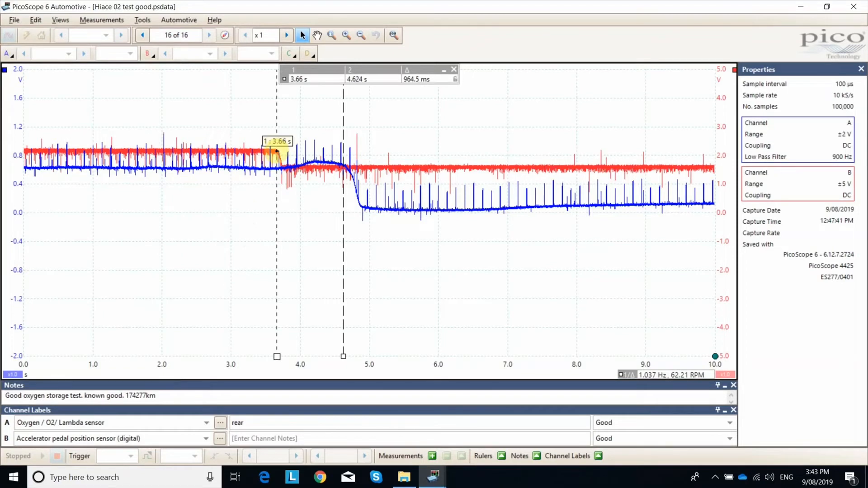
pyautogui.moveTo(349, 186)
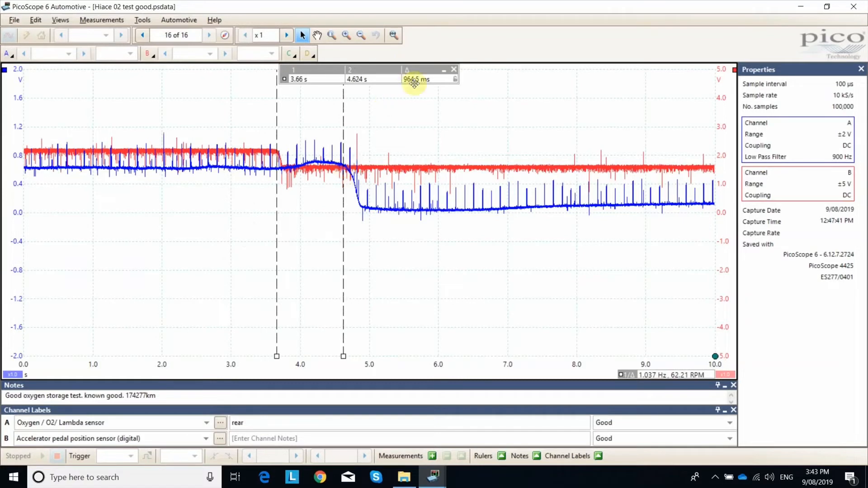
pyautogui.moveTo(417, 95)
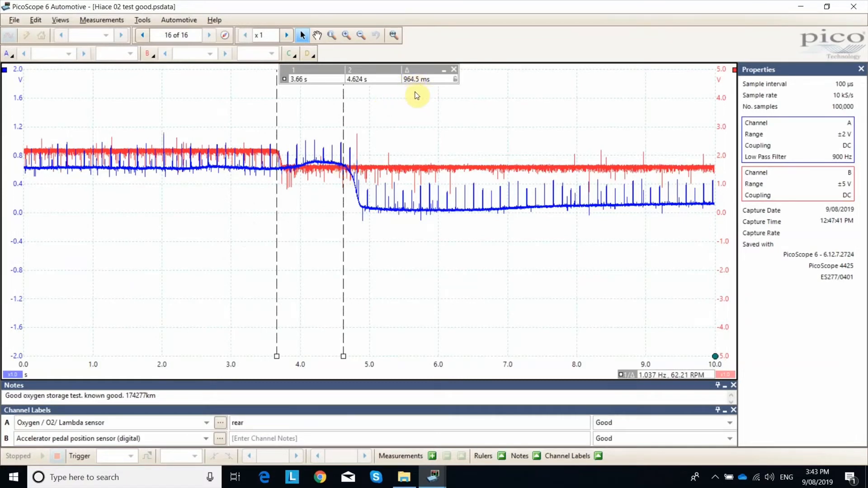
pyautogui.moveTo(419, 124)
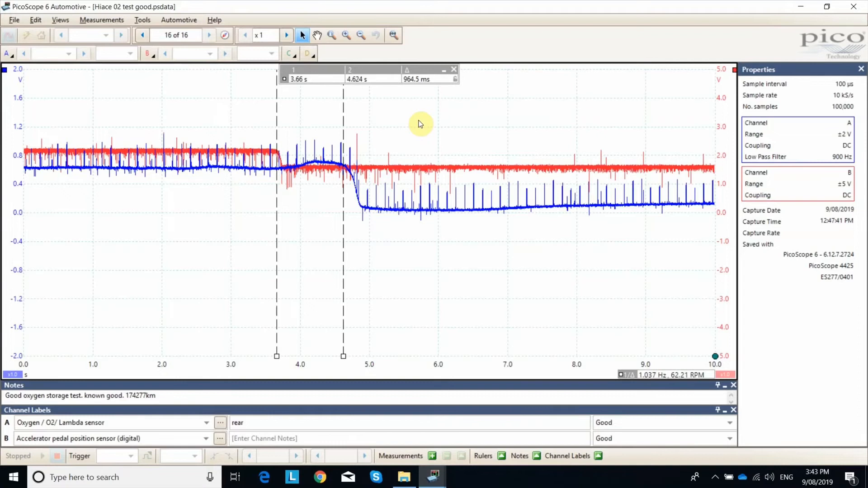
pyautogui.moveTo(418, 92)
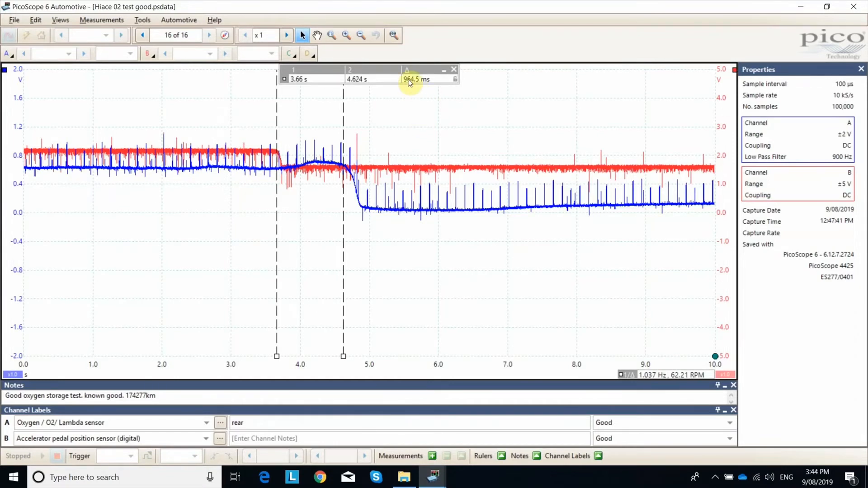
pyautogui.moveTo(409, 89)
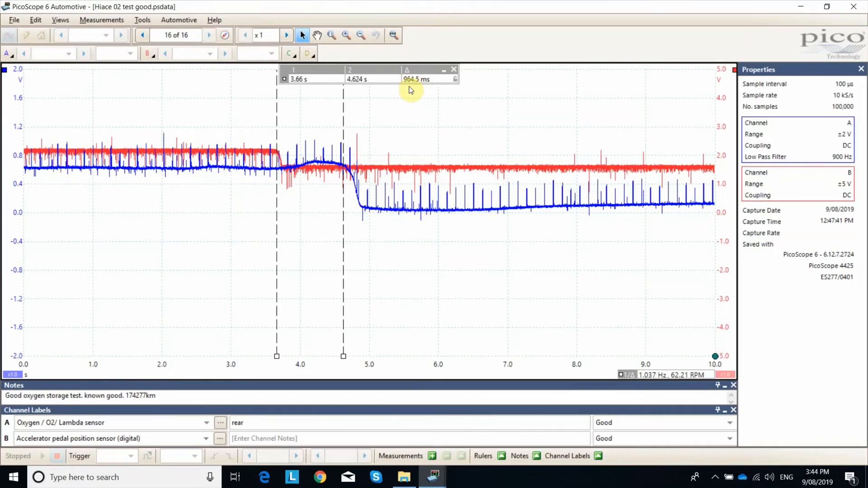
pyautogui.moveTo(417, 98)
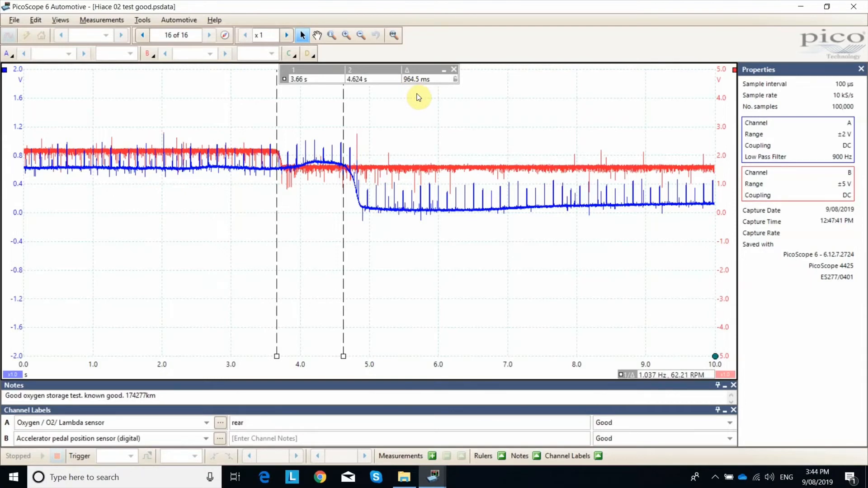
pyautogui.moveTo(412, 97)
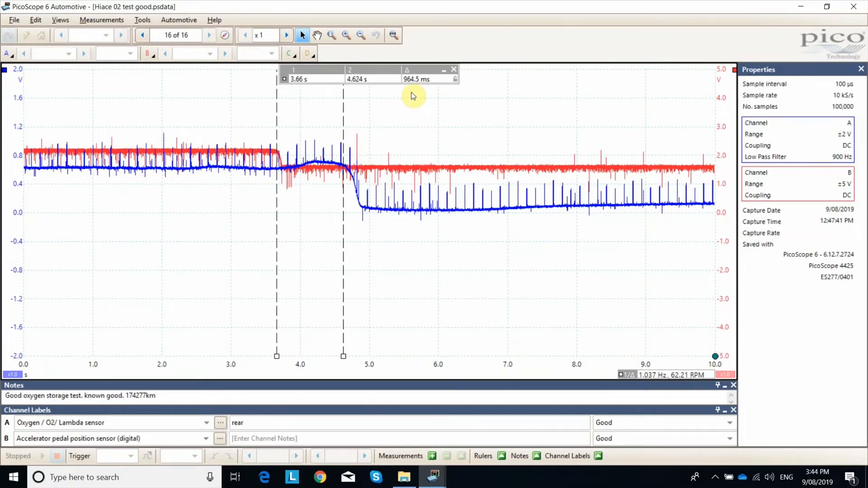
pyautogui.moveTo(378, 356)
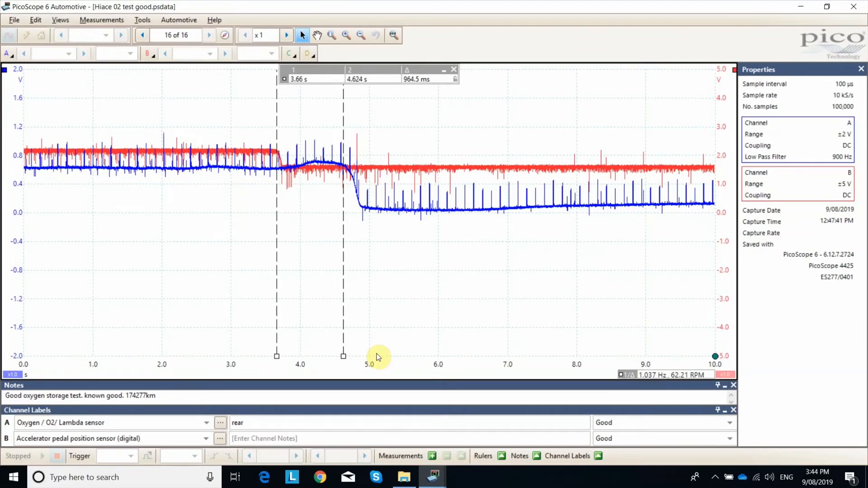
pyautogui.moveTo(347, 154)
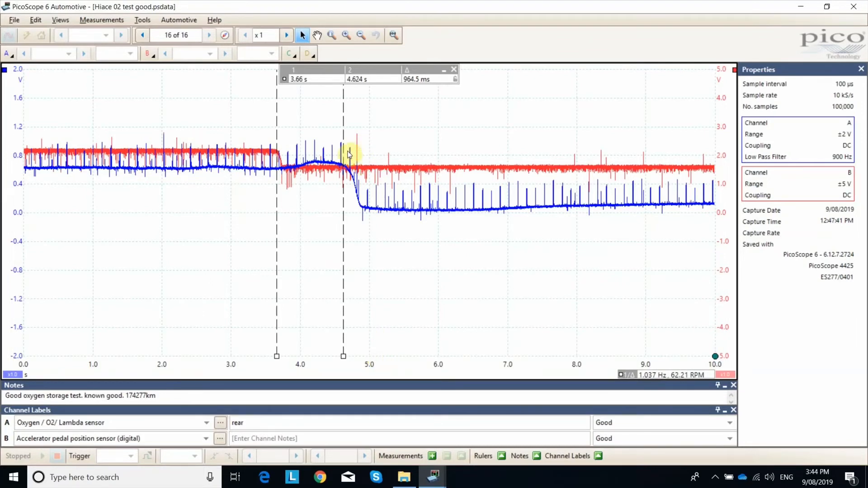
pyautogui.moveTo(239, 240)
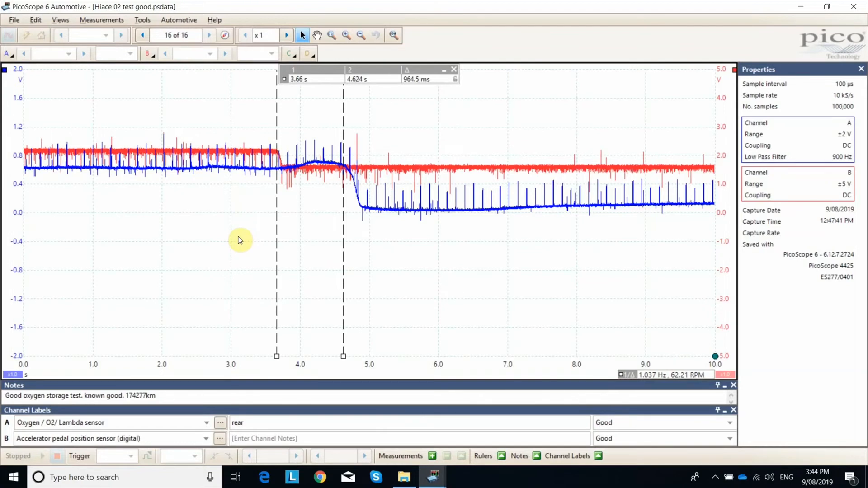
pyautogui.moveTo(265, 176)
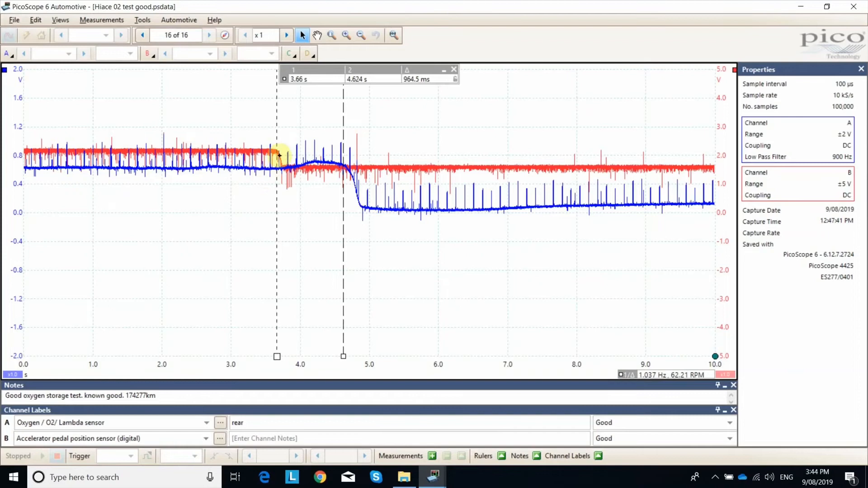
pyautogui.moveTo(187, 267)
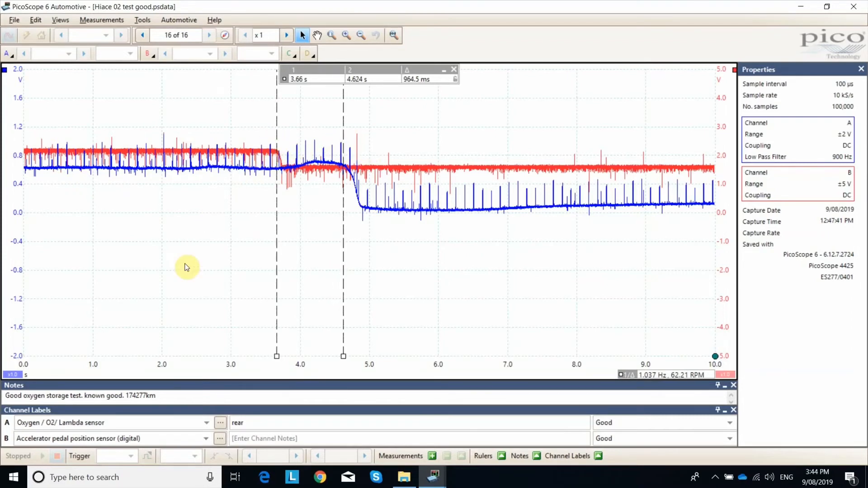
pyautogui.moveTo(180, 271)
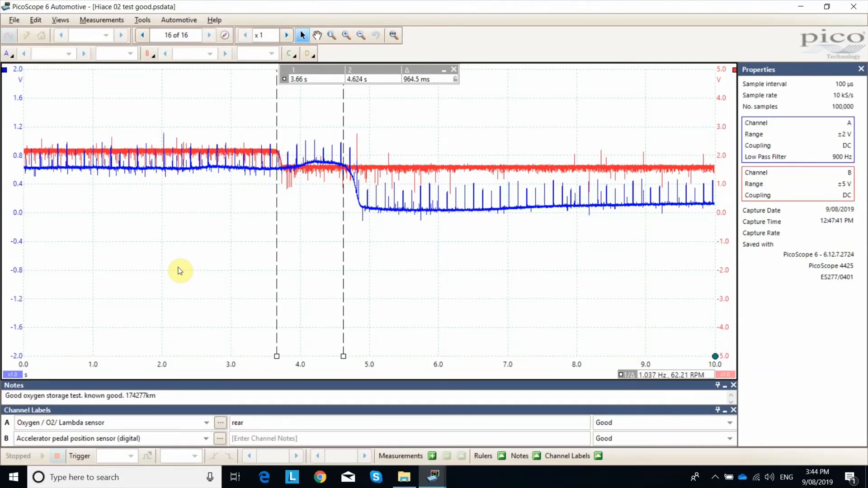
pyautogui.moveTo(281, 183)
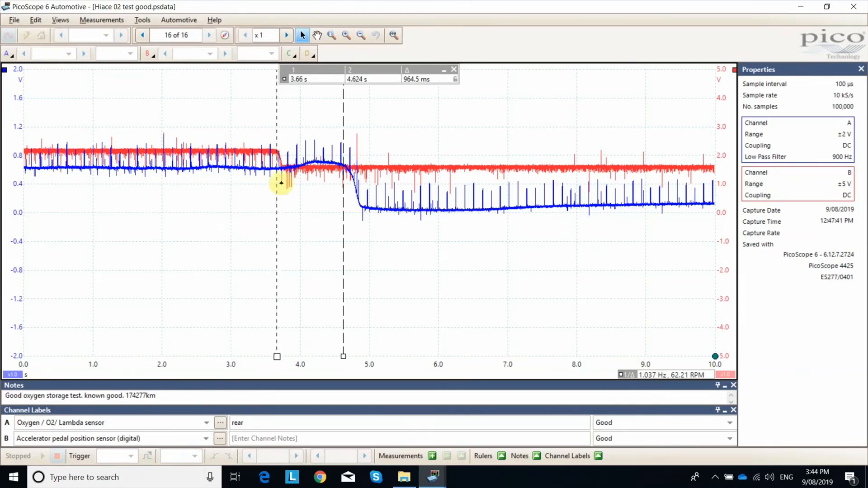
pyautogui.moveTo(348, 163)
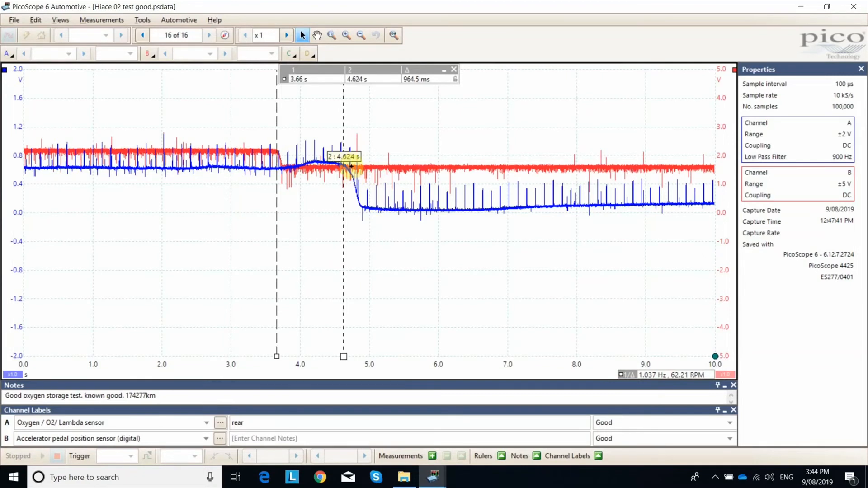
pyautogui.moveTo(412, 90)
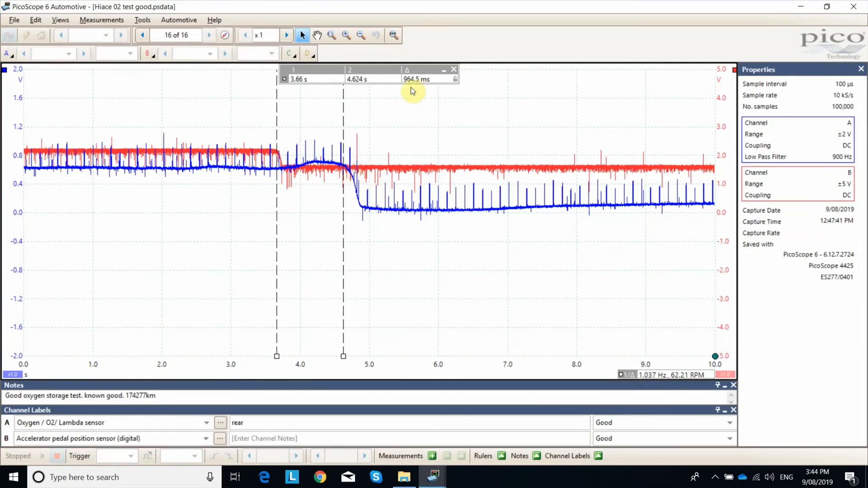
pyautogui.moveTo(412, 109)
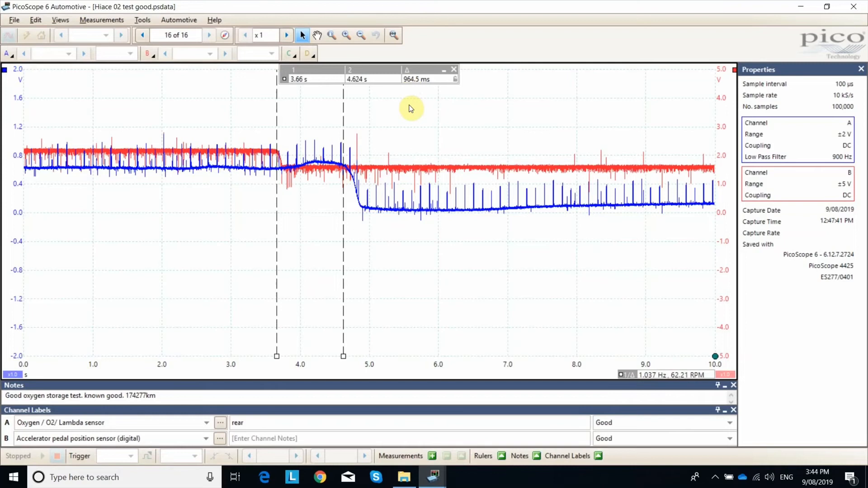
pyautogui.moveTo(390, 277)
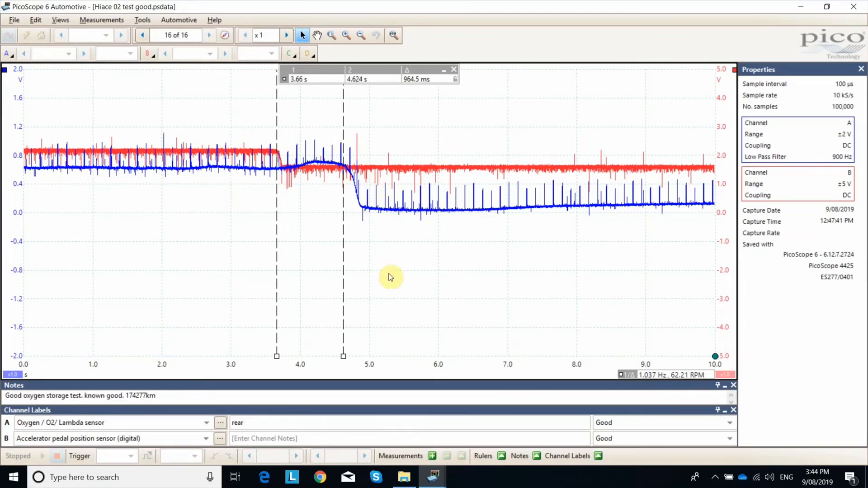